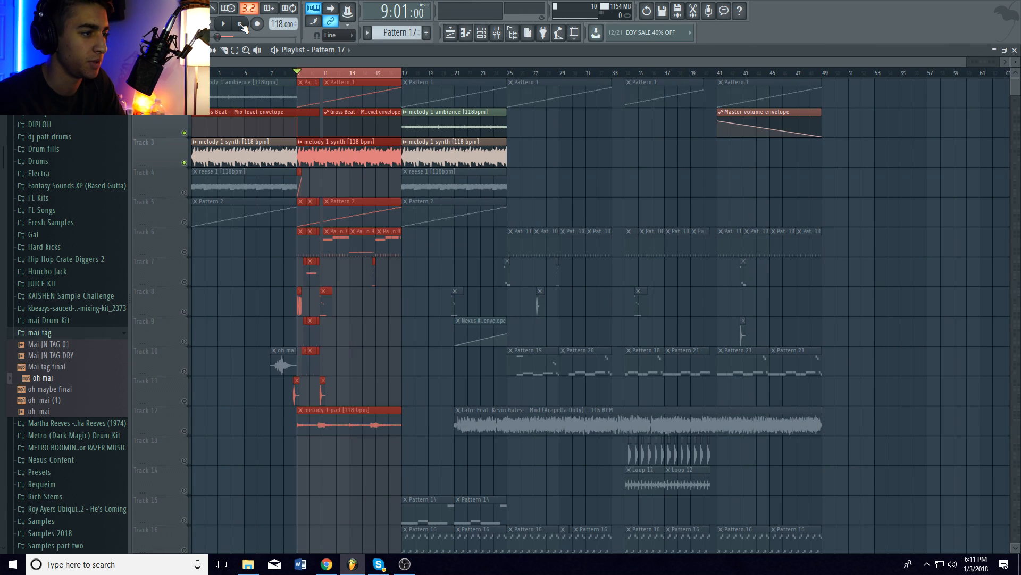
Start playback from the transport bar with the mixer and empty Edison showing.
left_click(223, 25)
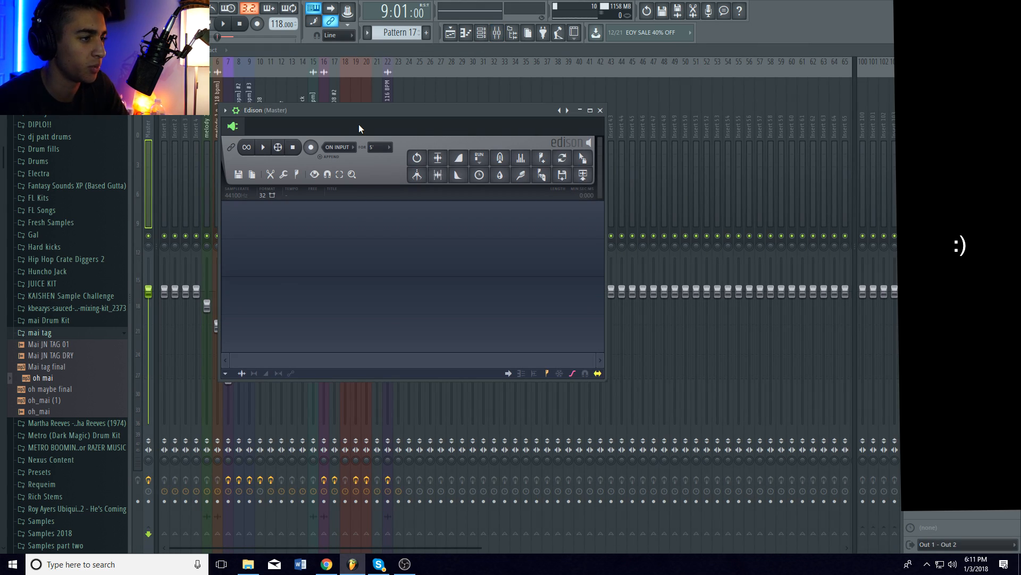
Record the sample into Edison with the On play trigger and detect its pitch regions.
left_click(338, 146)
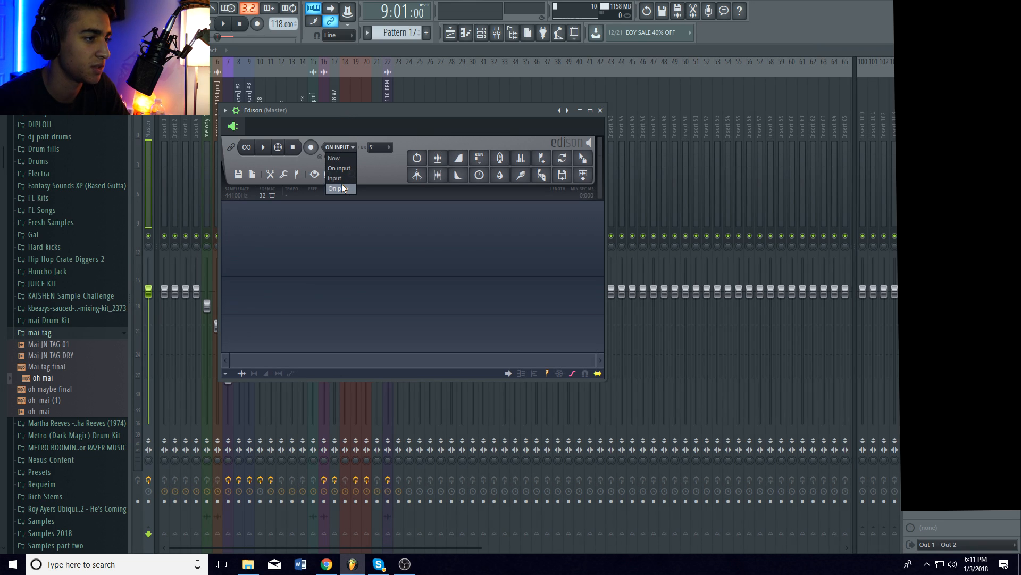
left_click(338, 188)
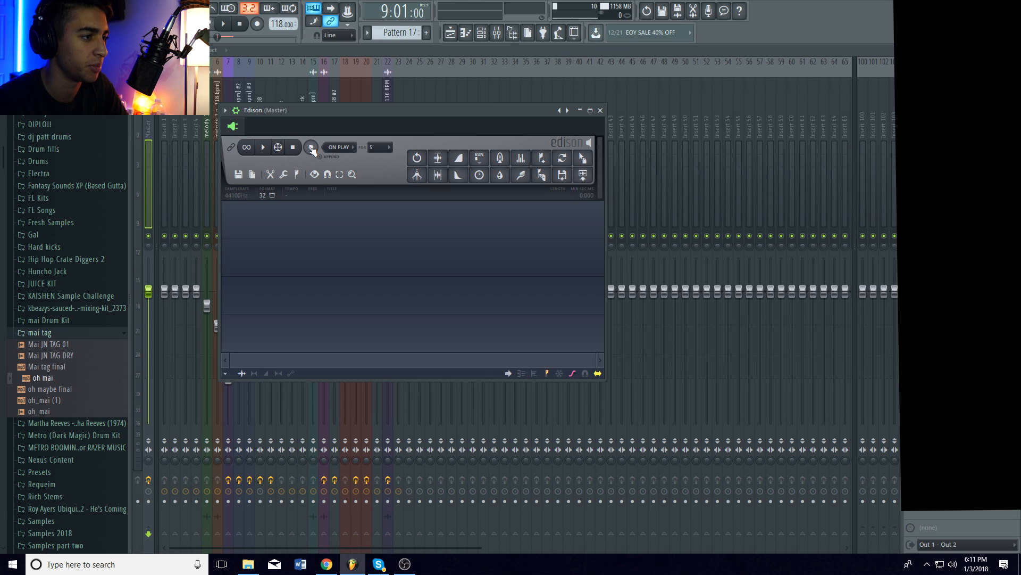
left_click(310, 147)
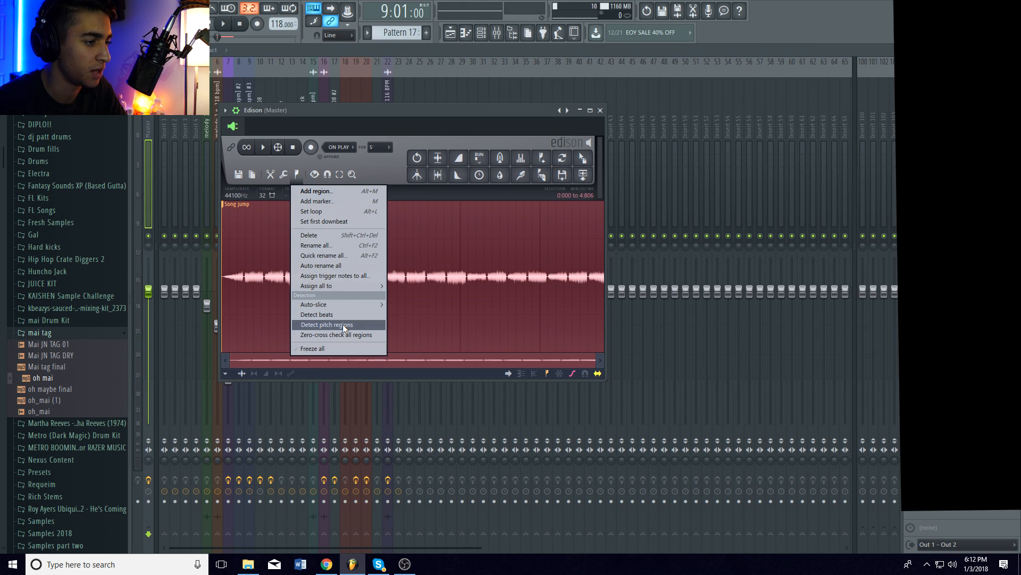
left_click(326, 325)
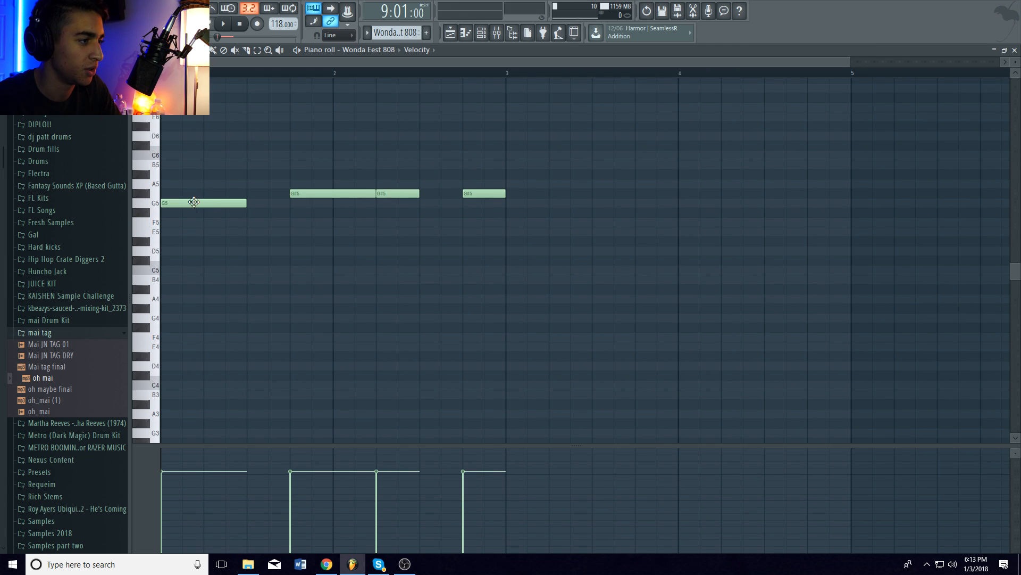
Check the playlist, then bring up Pattern 7's 808 notes around G5 in the piano roll.
left_click(449, 33)
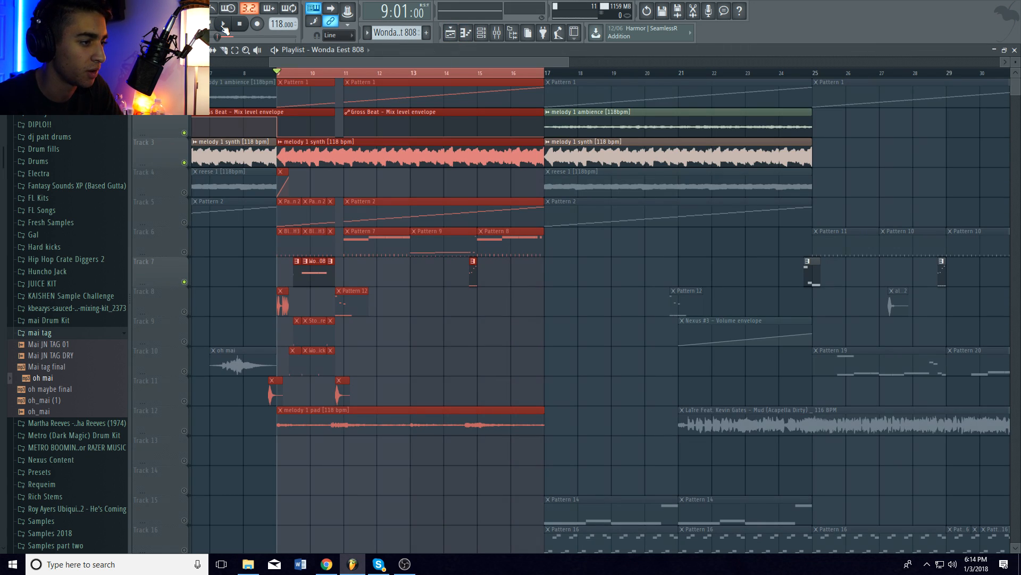
left_click(223, 24)
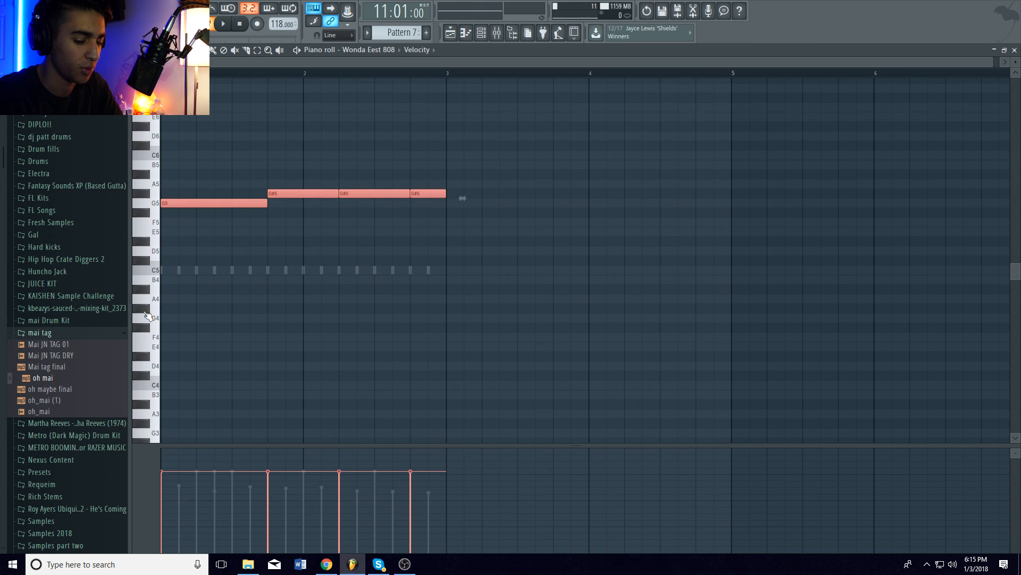
Transpose the 808 notes up two octaves to around G7 and audition the result.
key("ctrl+up")
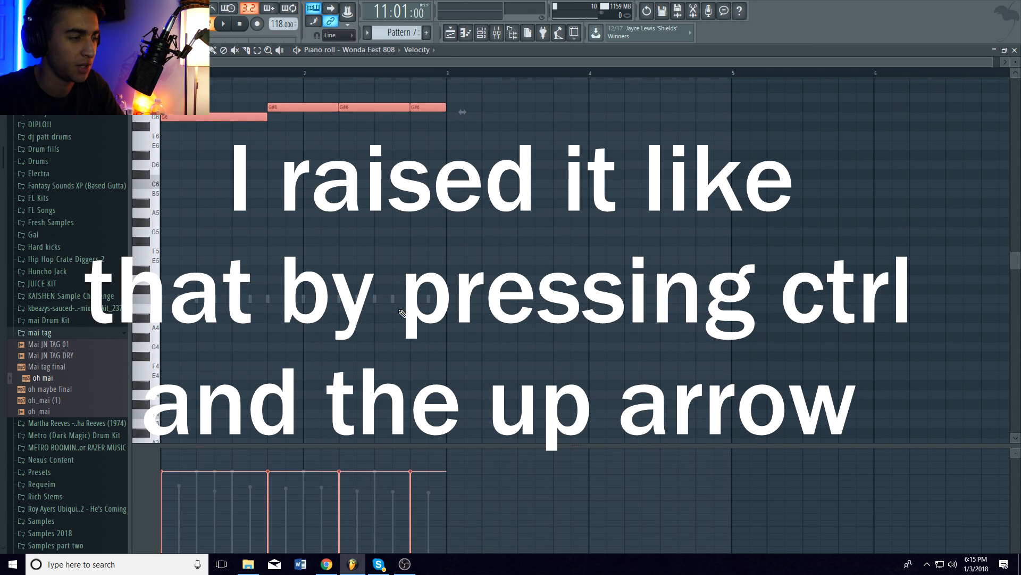
key("ctrl+up")
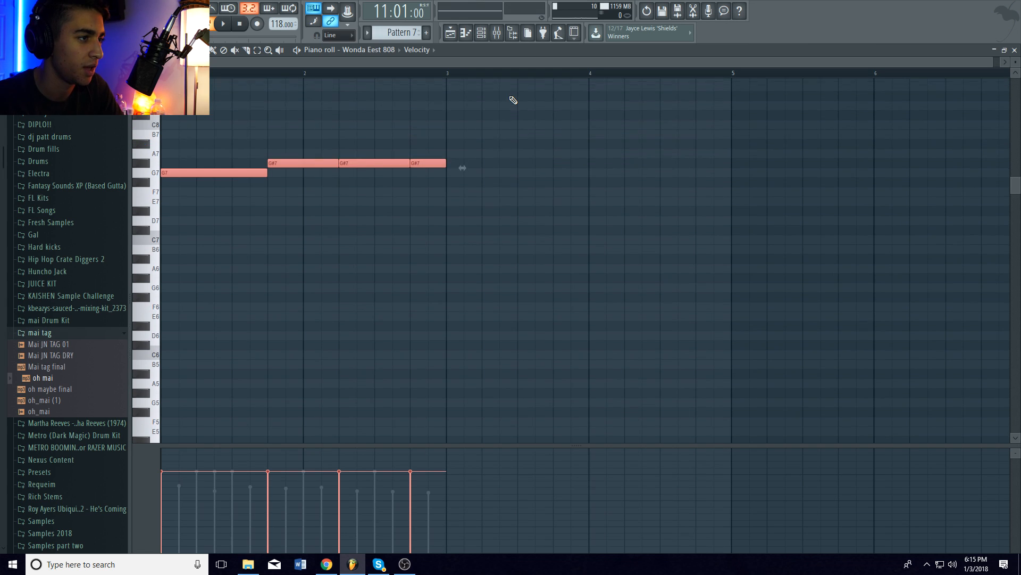
left_click(222, 23)
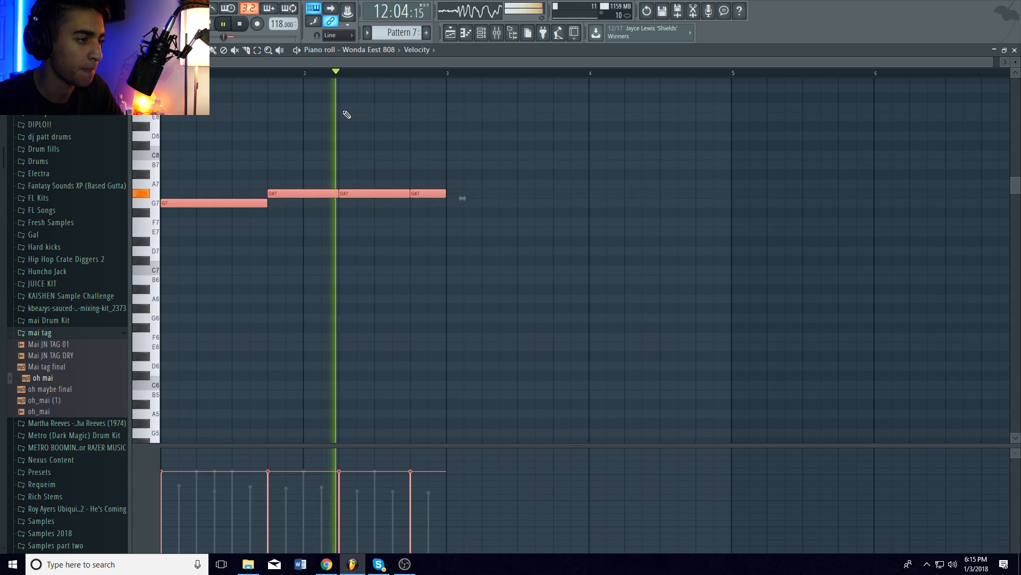
left_click(239, 23)
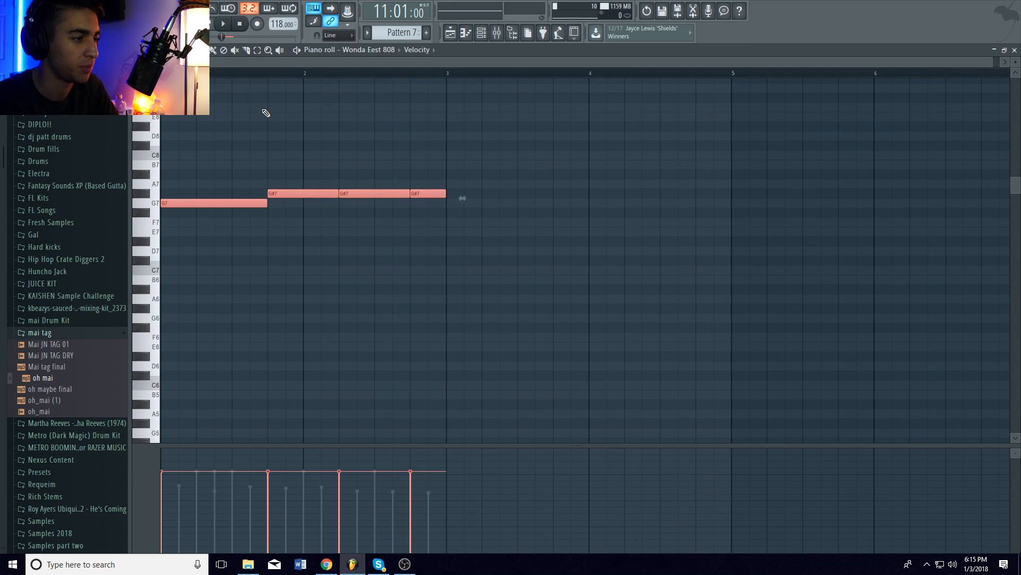
mouse_move(485, 160)
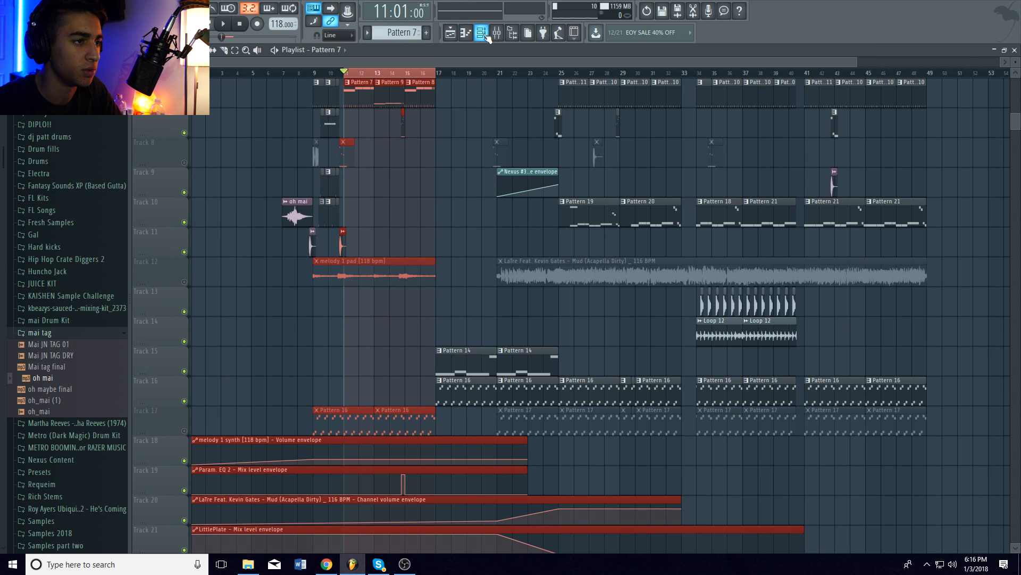
left_click(496, 33)
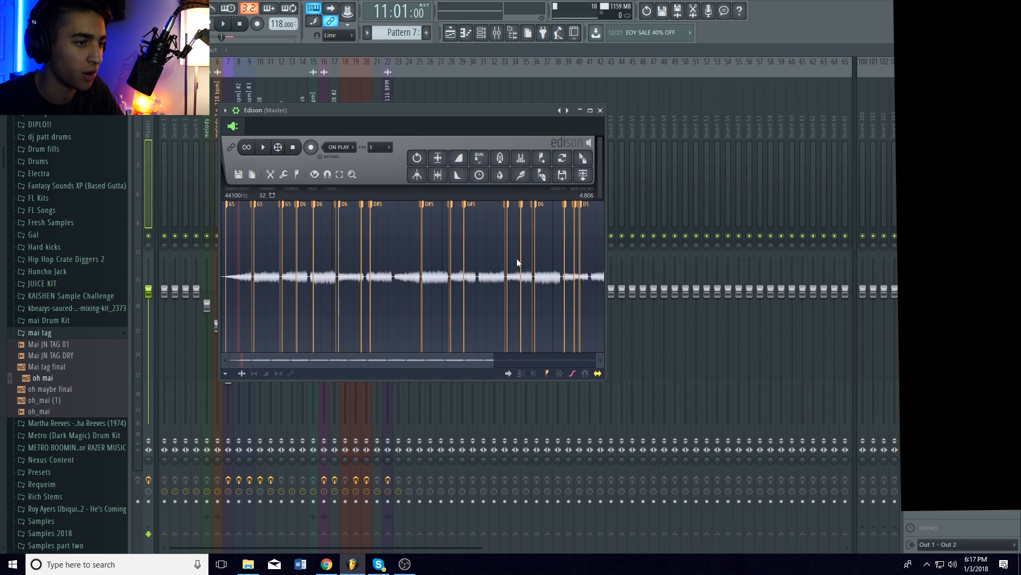
left_click(599, 109)
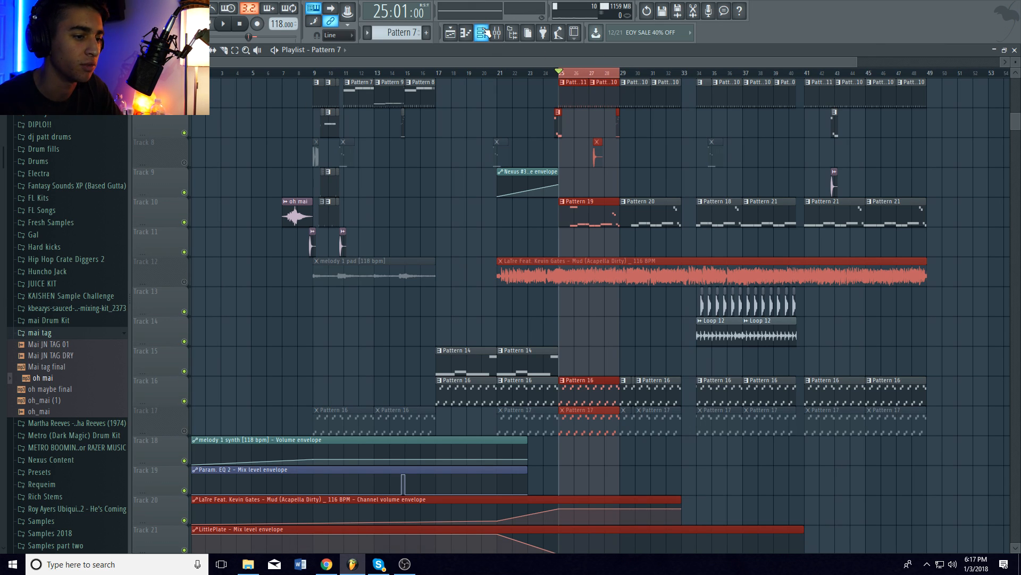
Edit the Pattern 16 clip to show its Nexus G5/D6 melody and play it back.
right_click(580, 380)
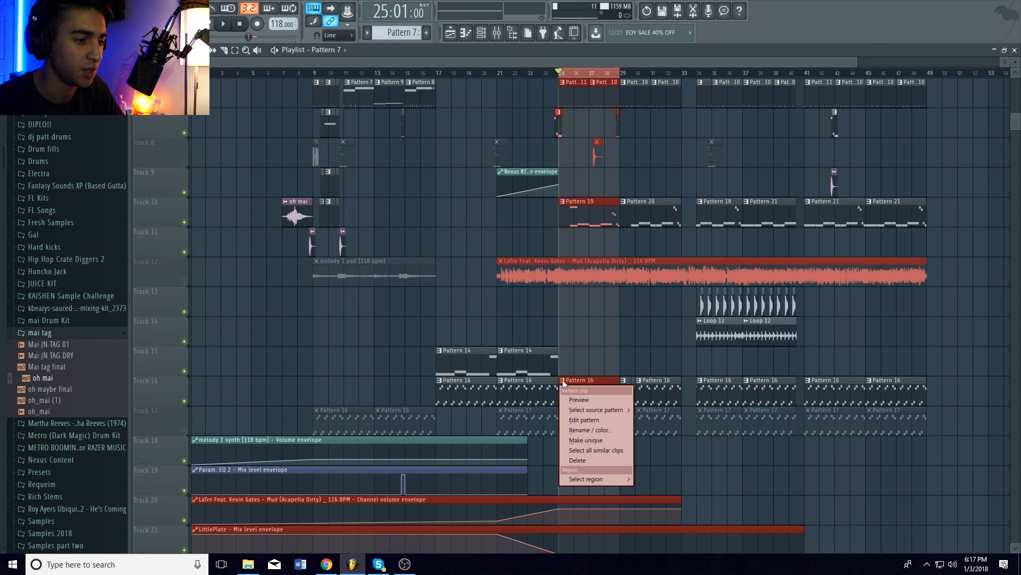
left_click(584, 419)
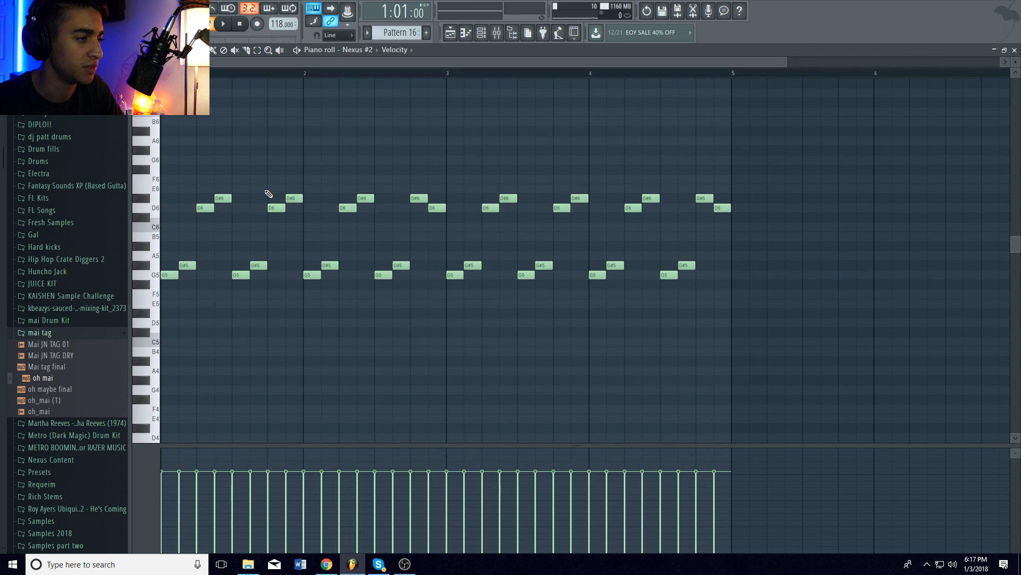
left_click(224, 23)
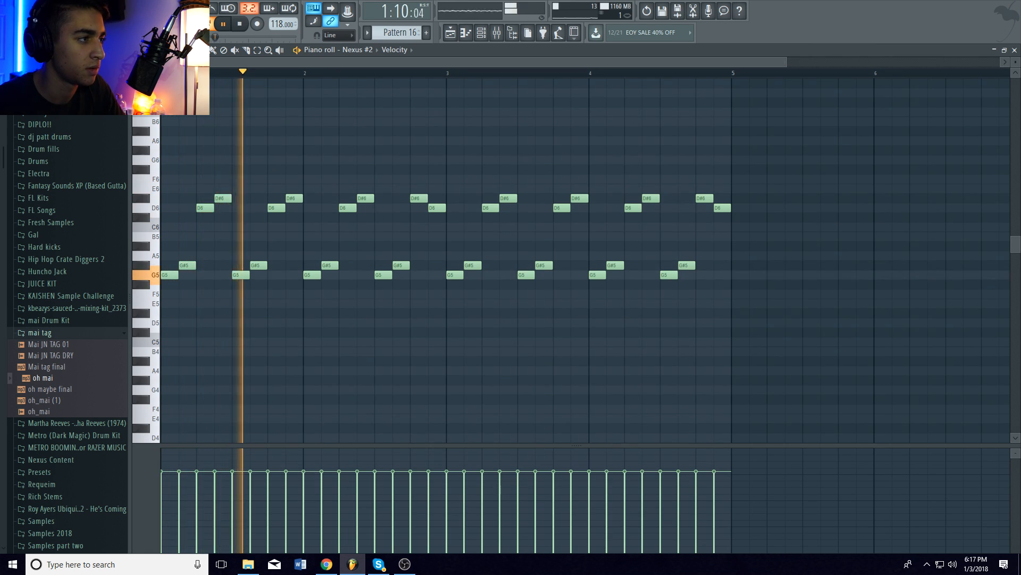
left_click(222, 24)
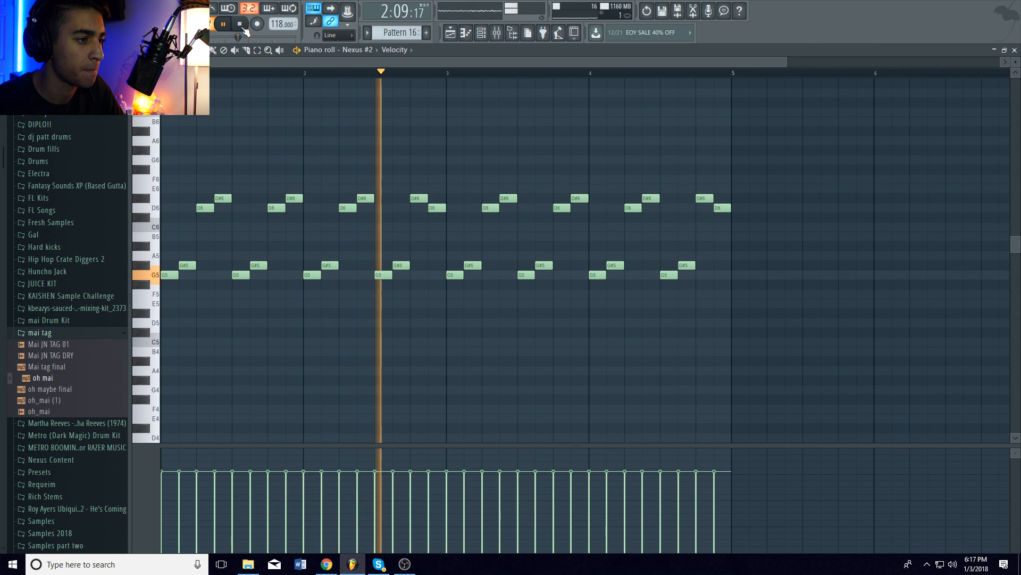